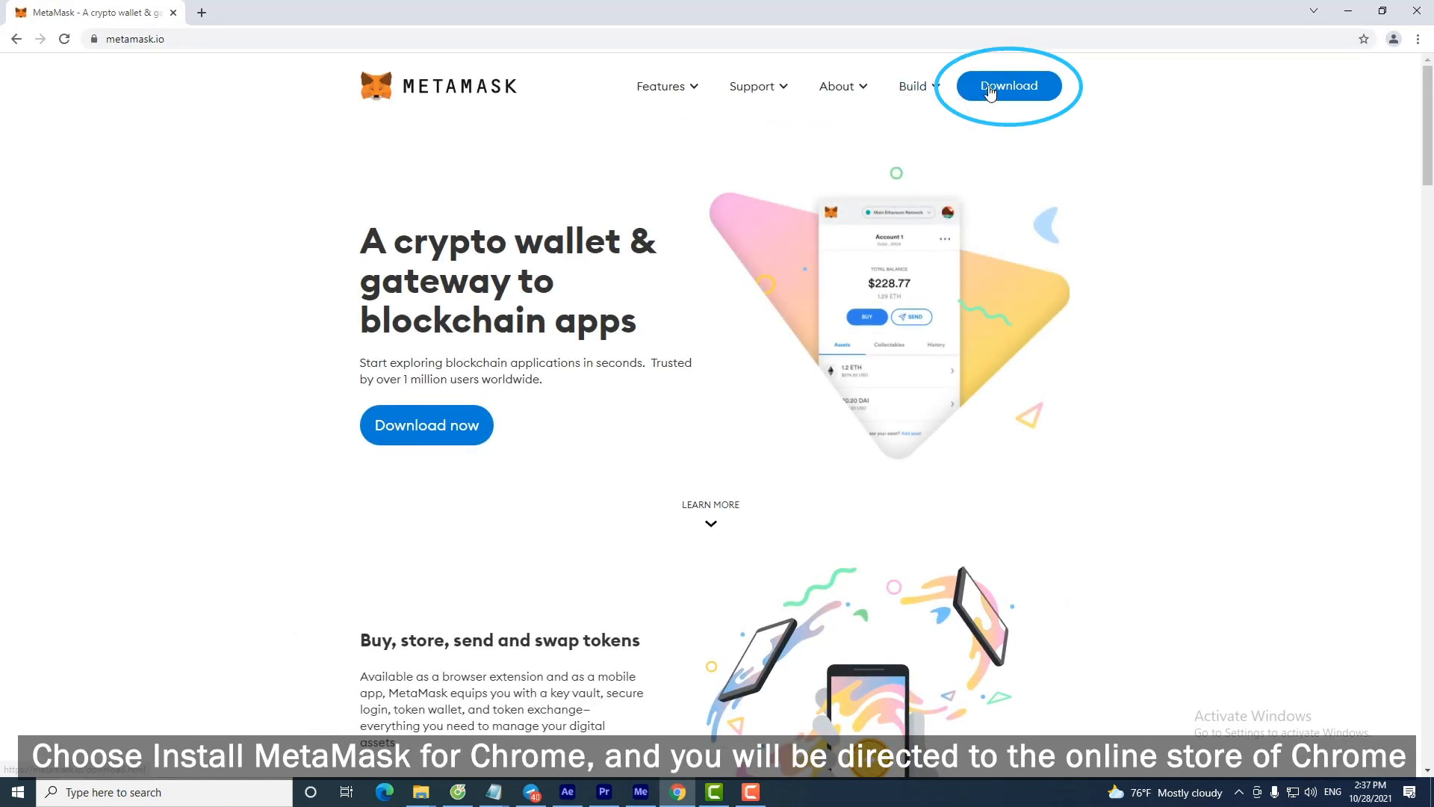
Go to the MetaMask download page from metamask.io's top navigation.
left_click(1008, 85)
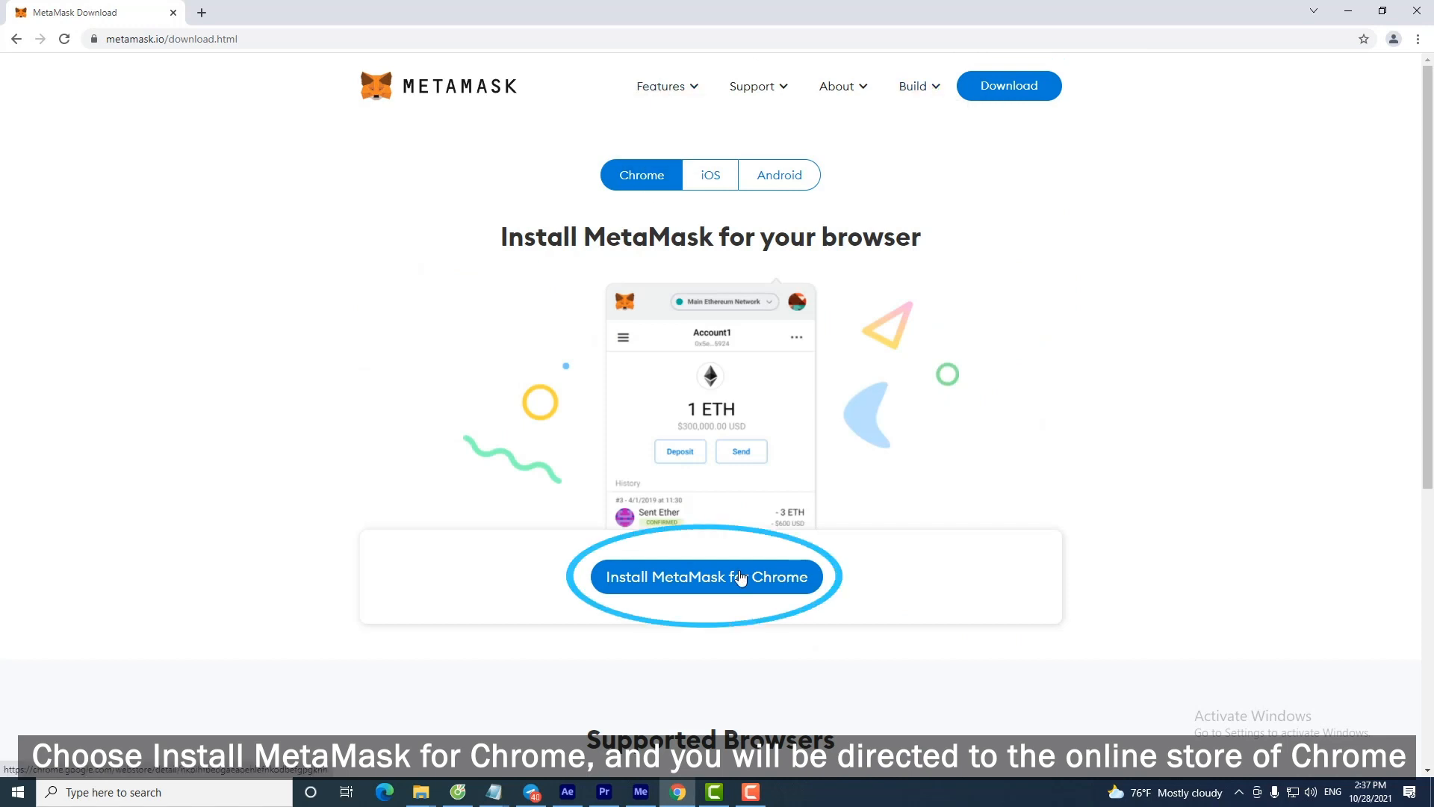
Add the MetaMask extension to Chrome from its Chrome Web Store page.
left_click(706, 577)
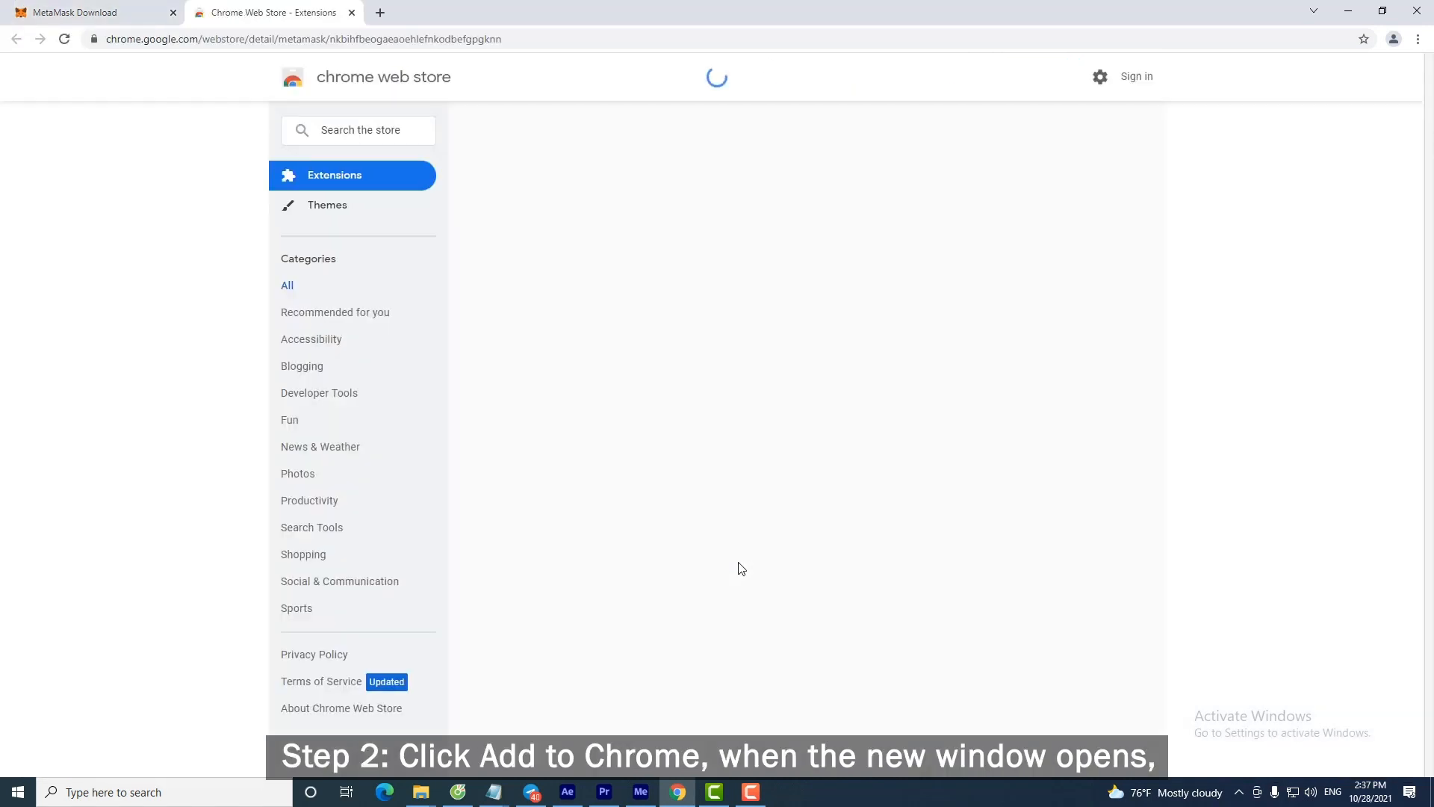
left_click(1037, 181)
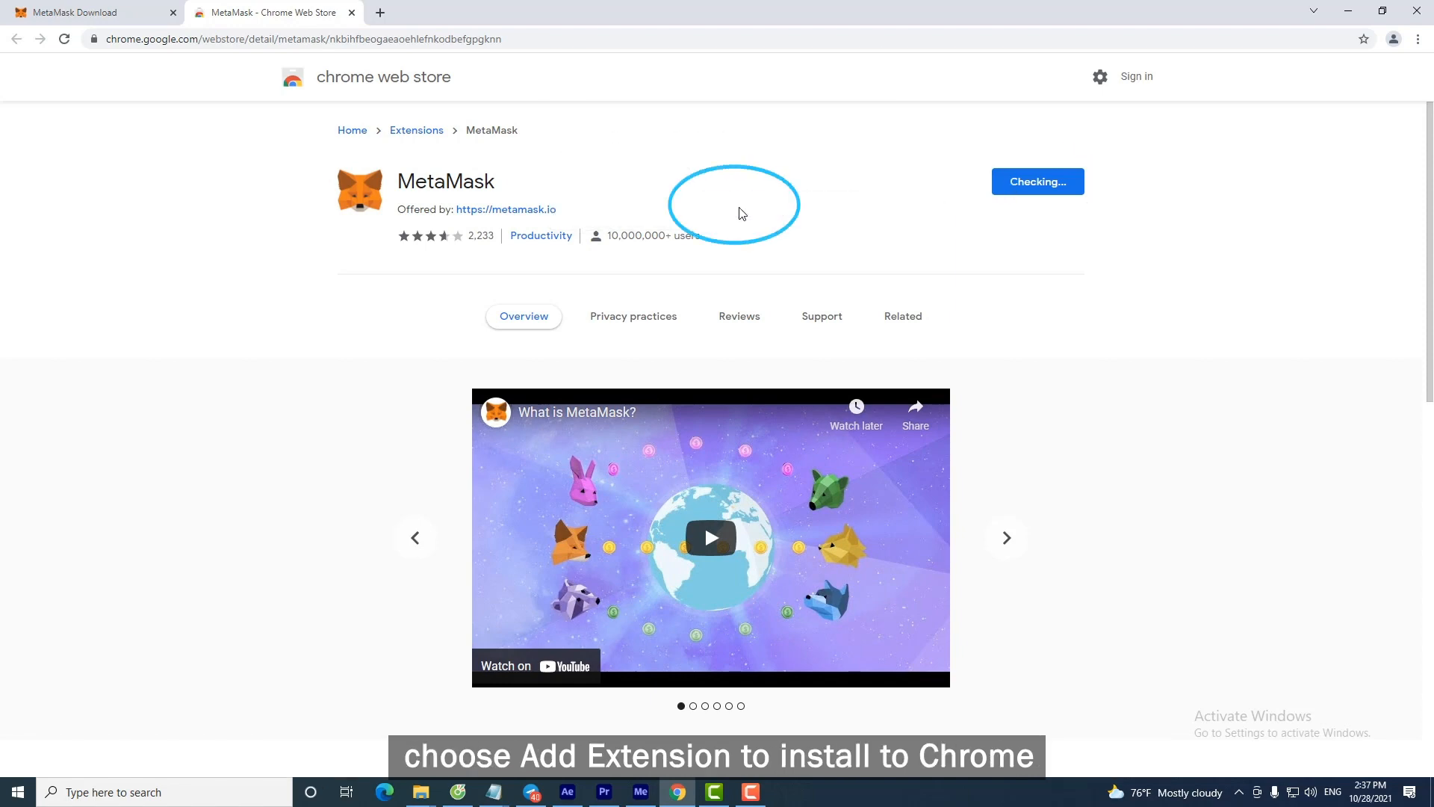
left_click(1037, 181)
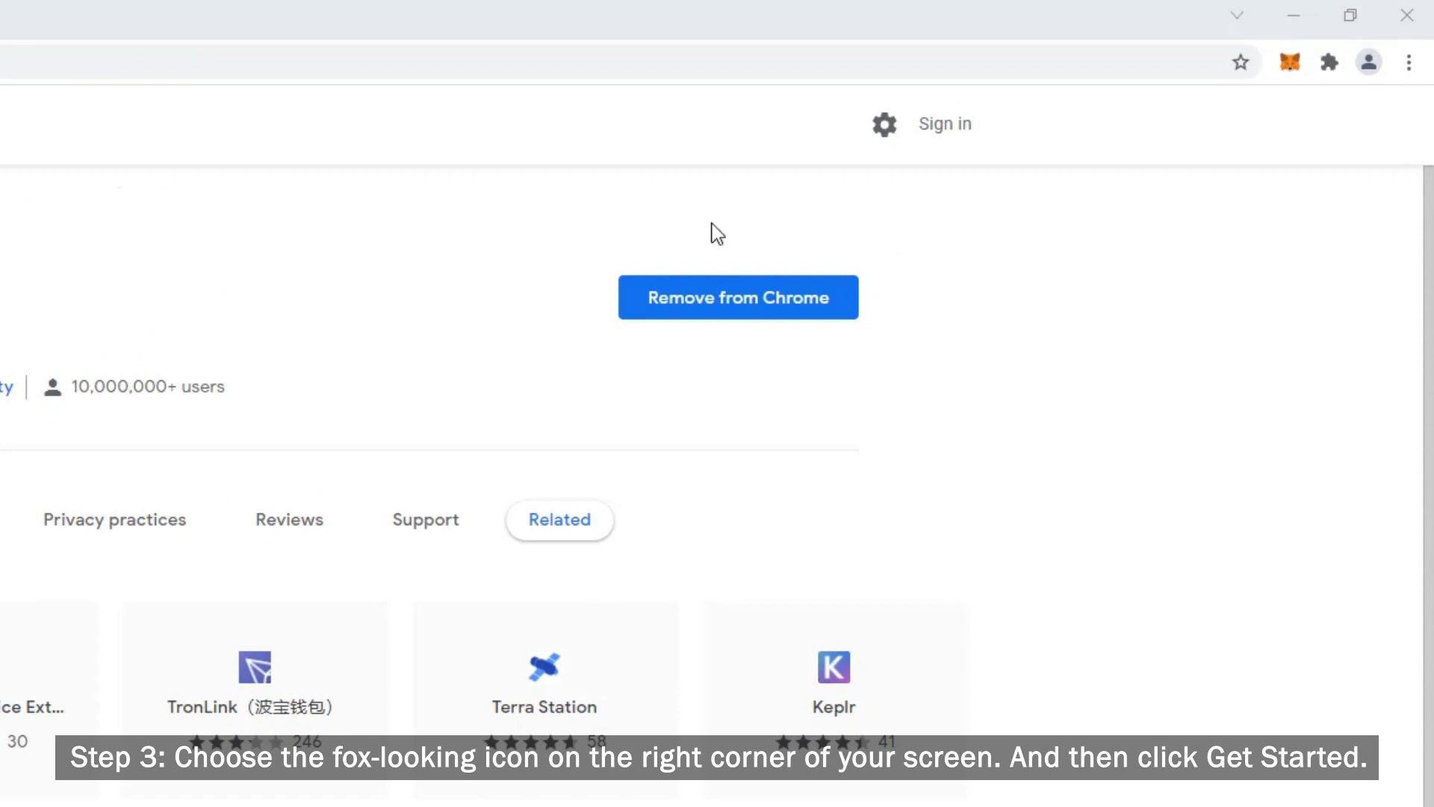
mouse_move(1293, 63)
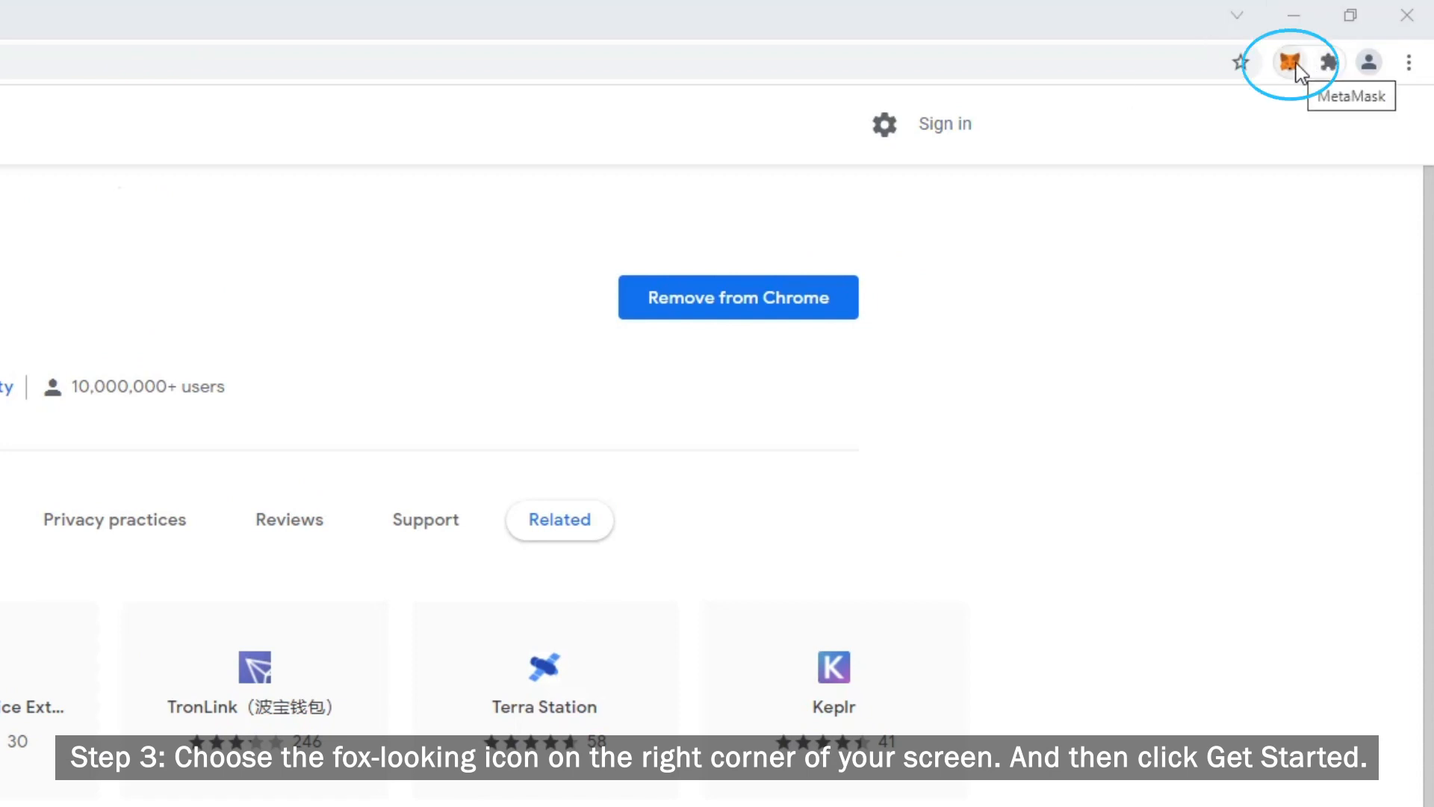
Launch MetaMask from the toolbar and get started with wallet setup.
left_click(1293, 63)
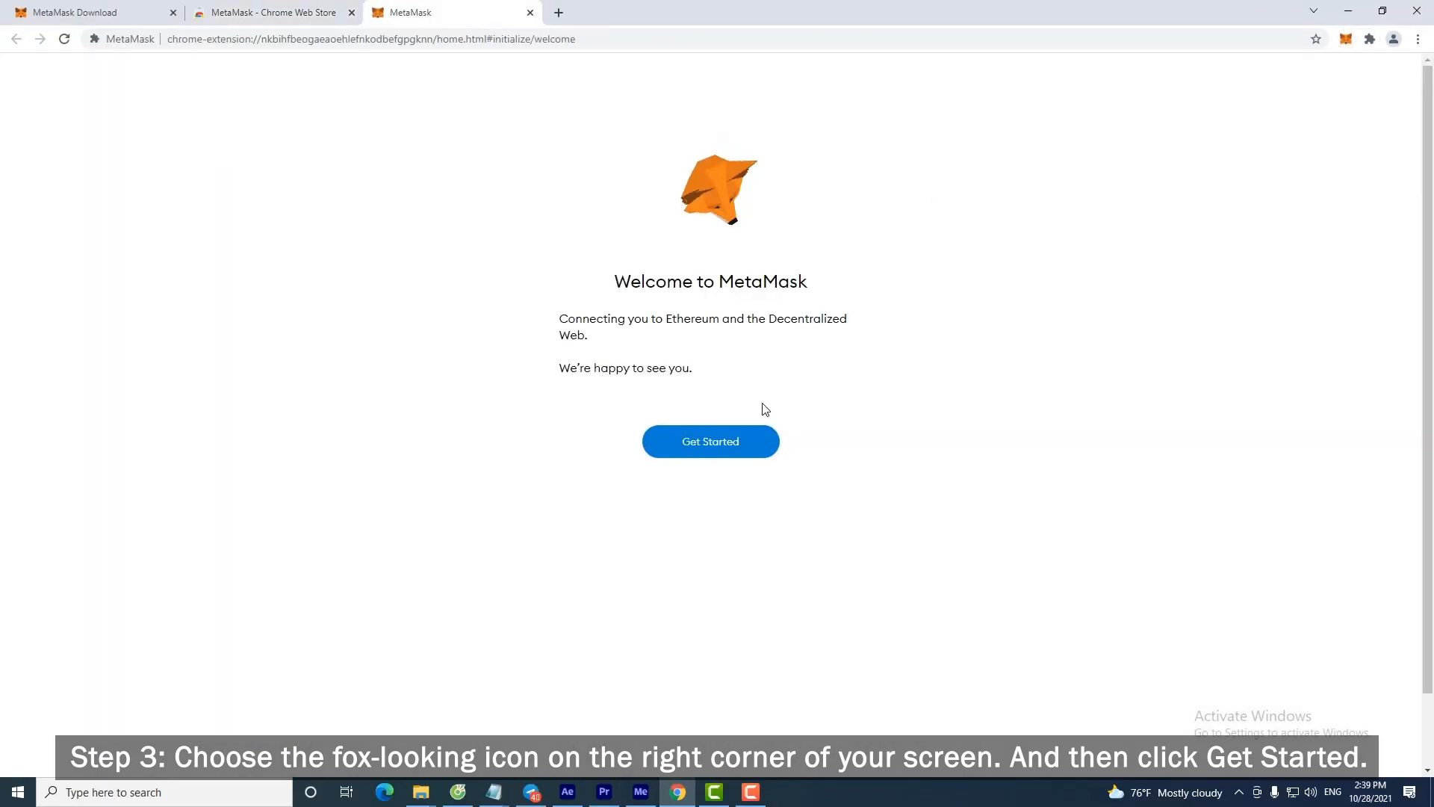
left_click(710, 441)
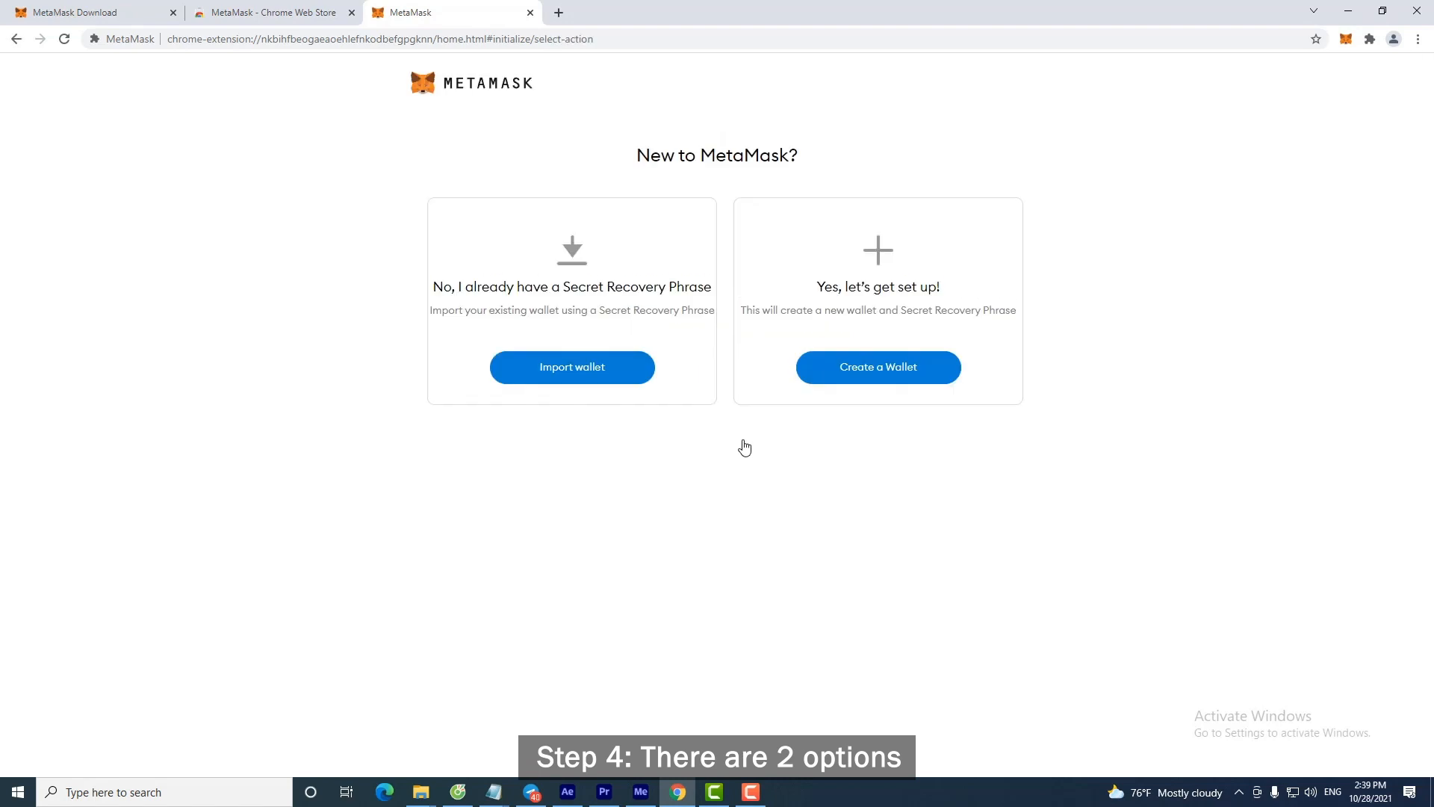
mouse_move(685, 459)
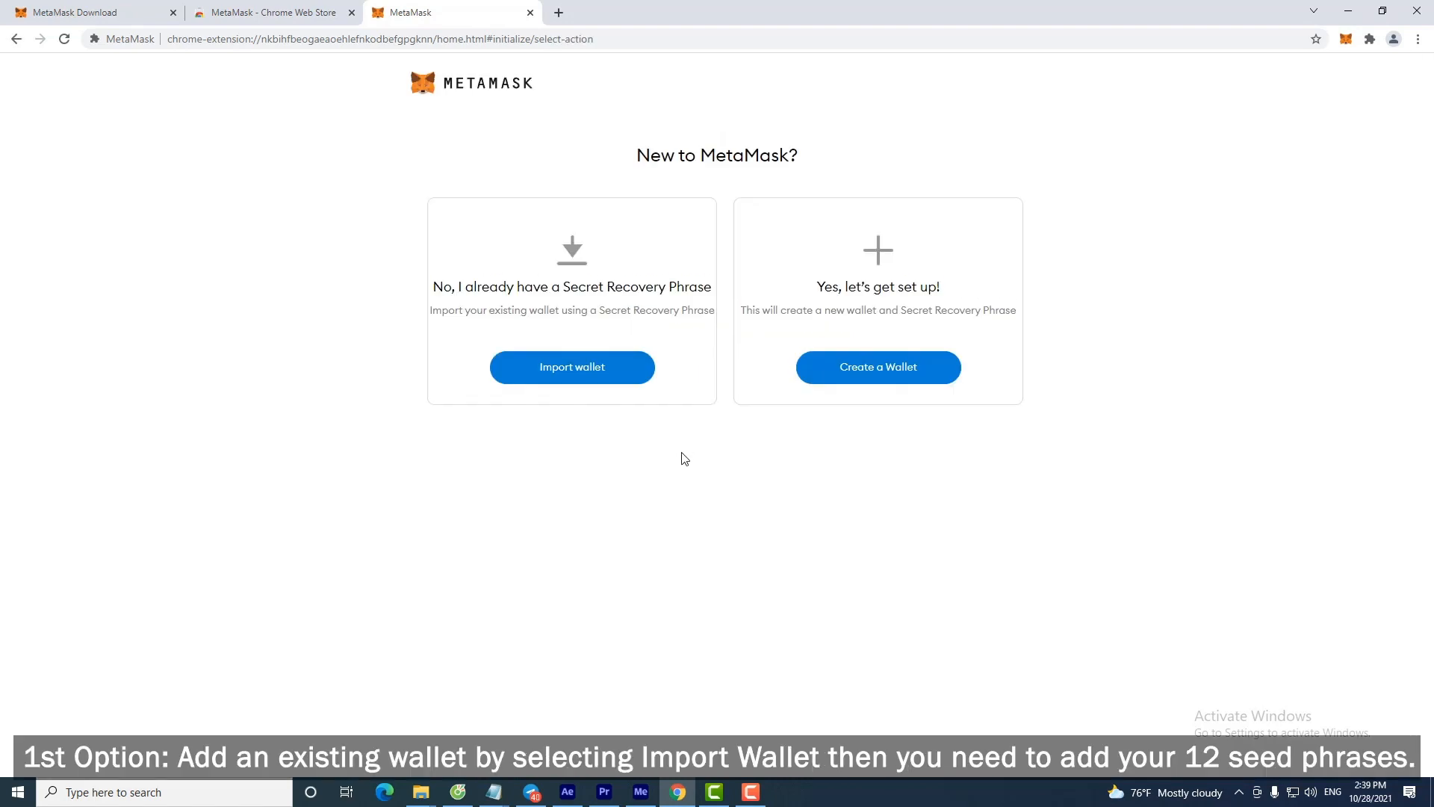
mouse_move(571, 355)
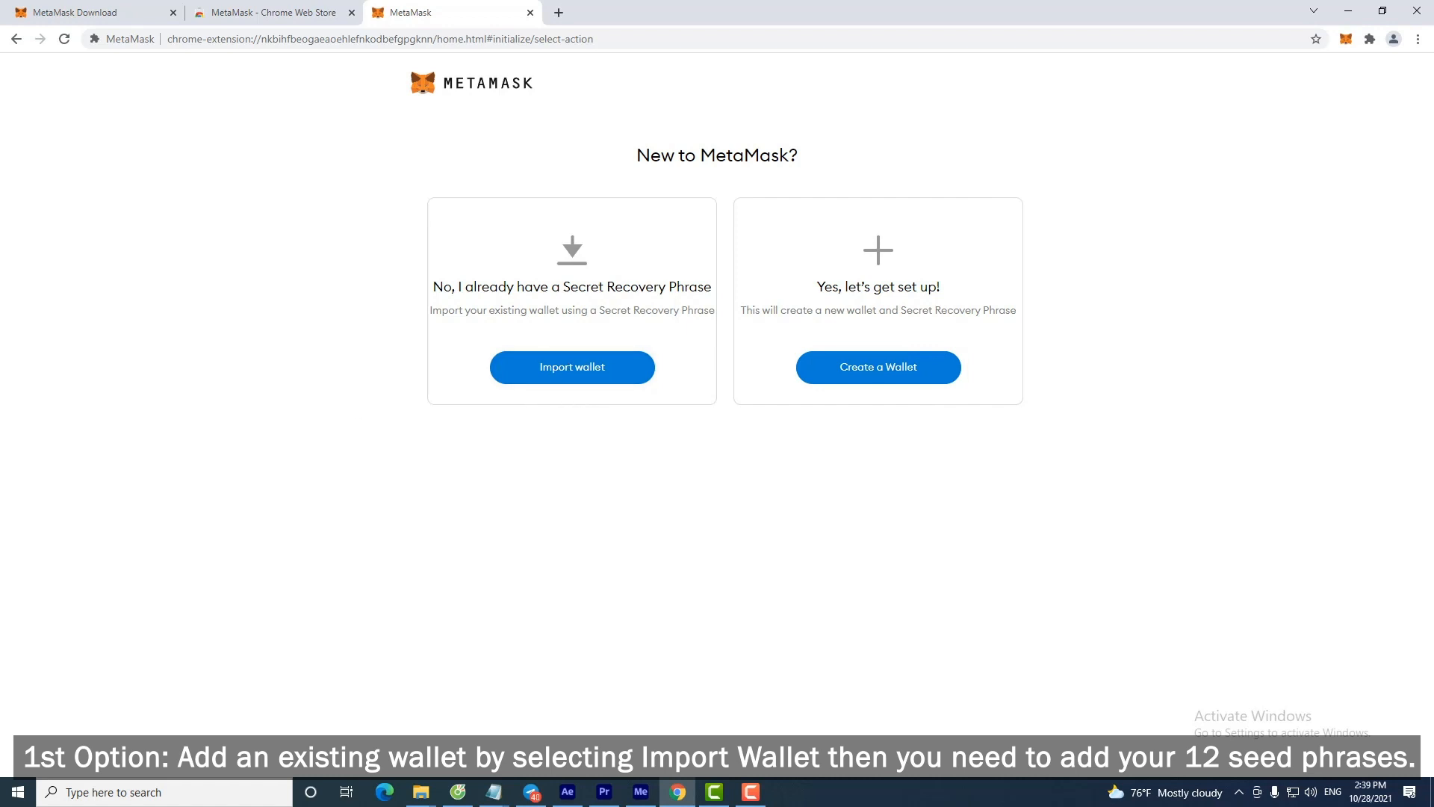
mouse_move(767, 442)
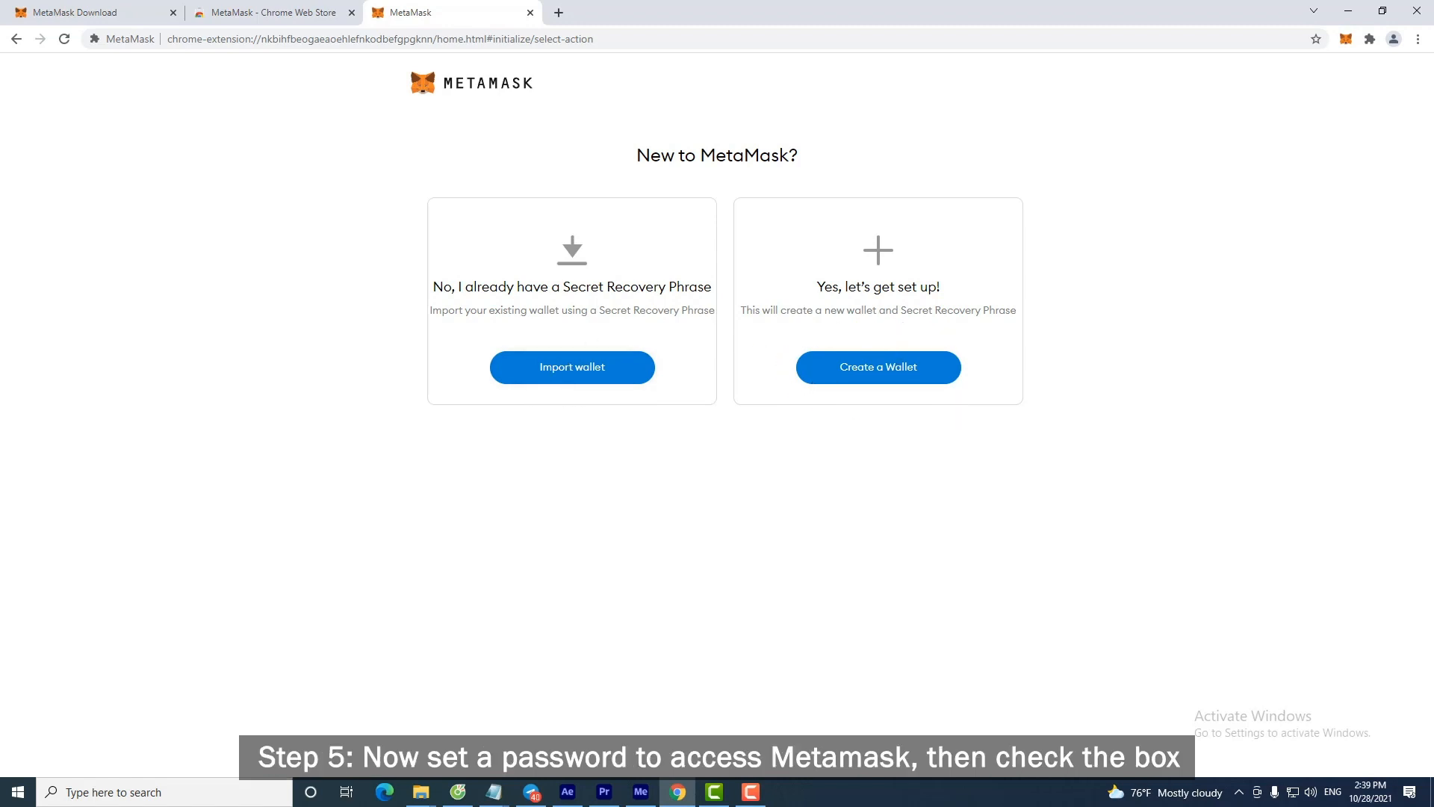
Create a new wallet, agree to usage data sharing, and set its password.
left_click(877, 367)
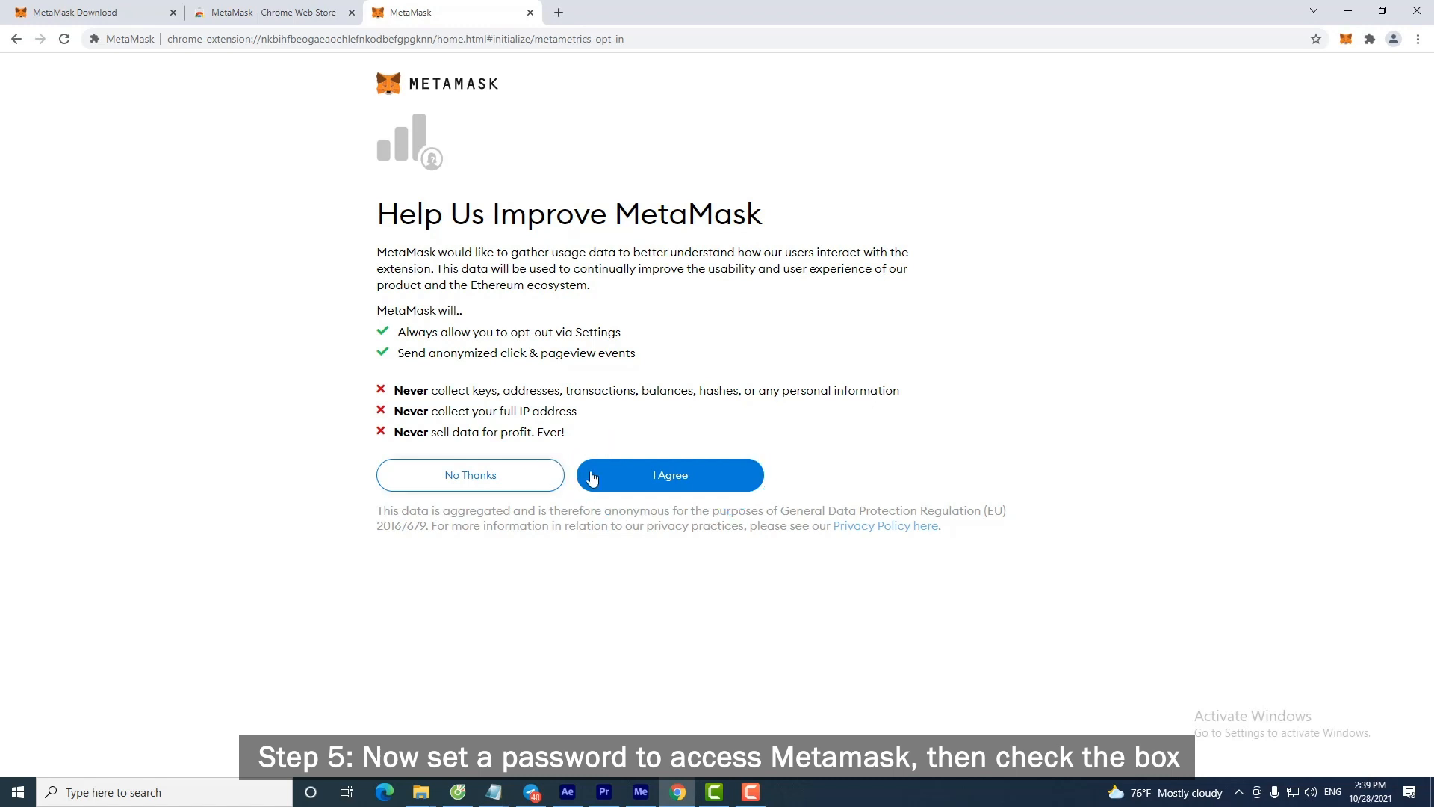
left_click(670, 475)
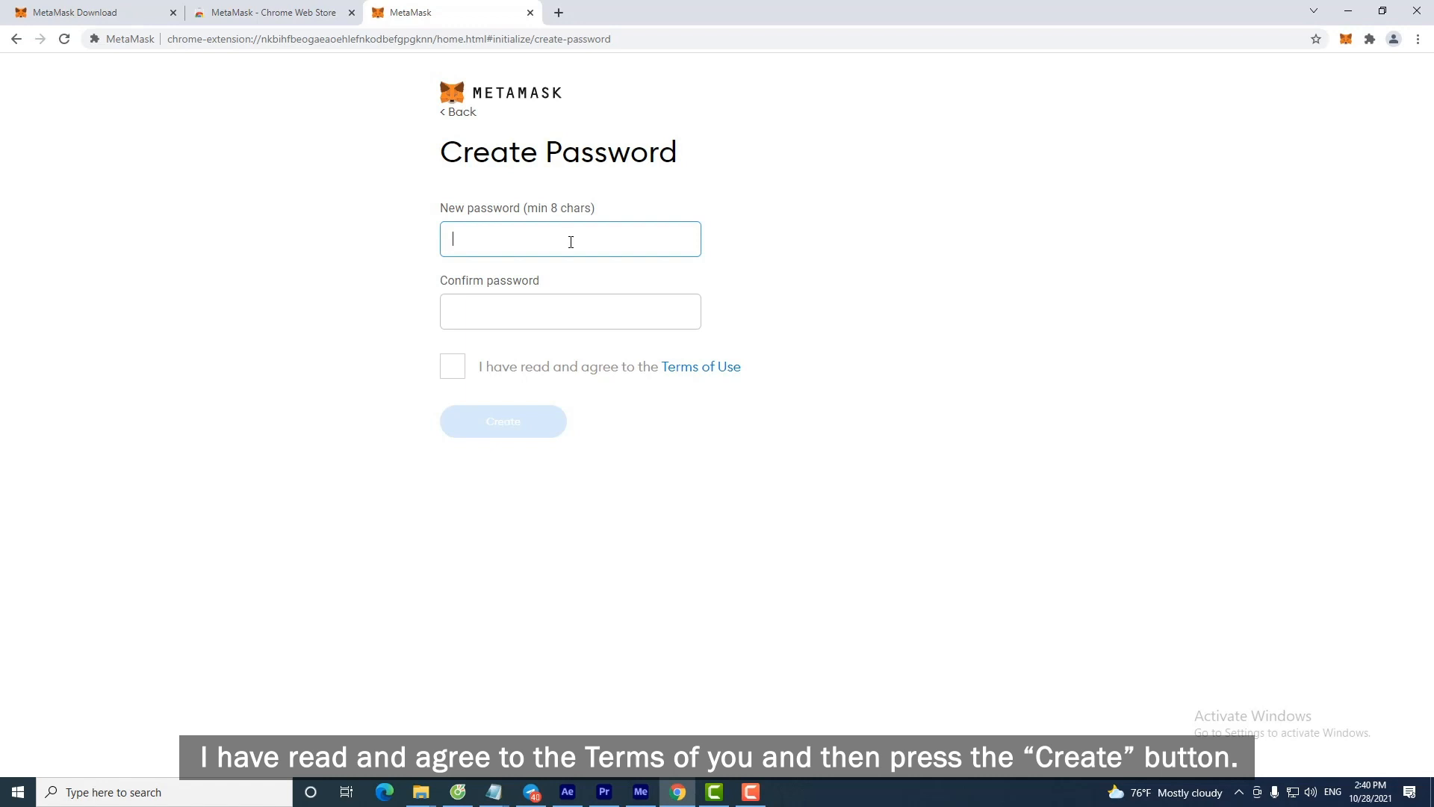
type("••••••••••")
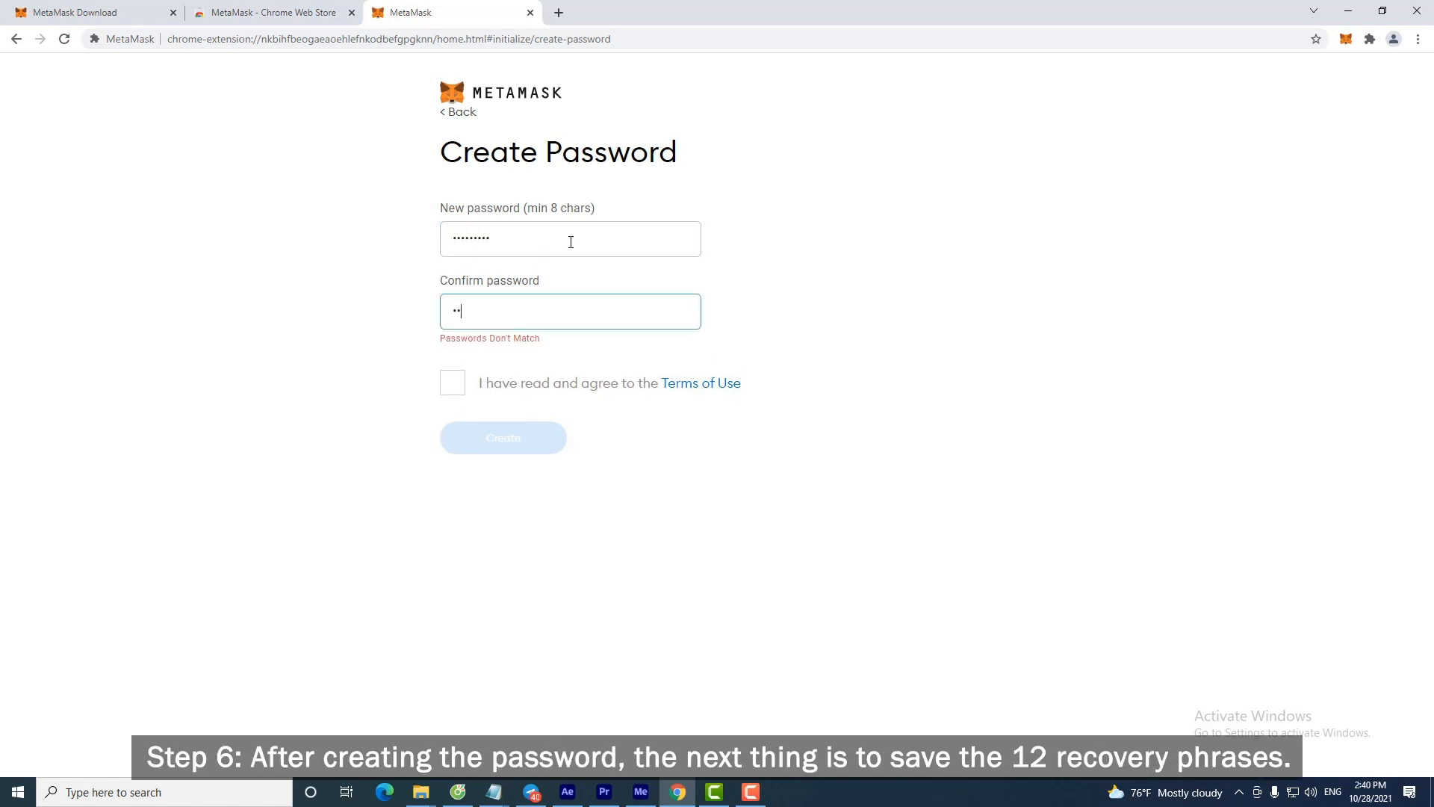
left_click(503, 437)
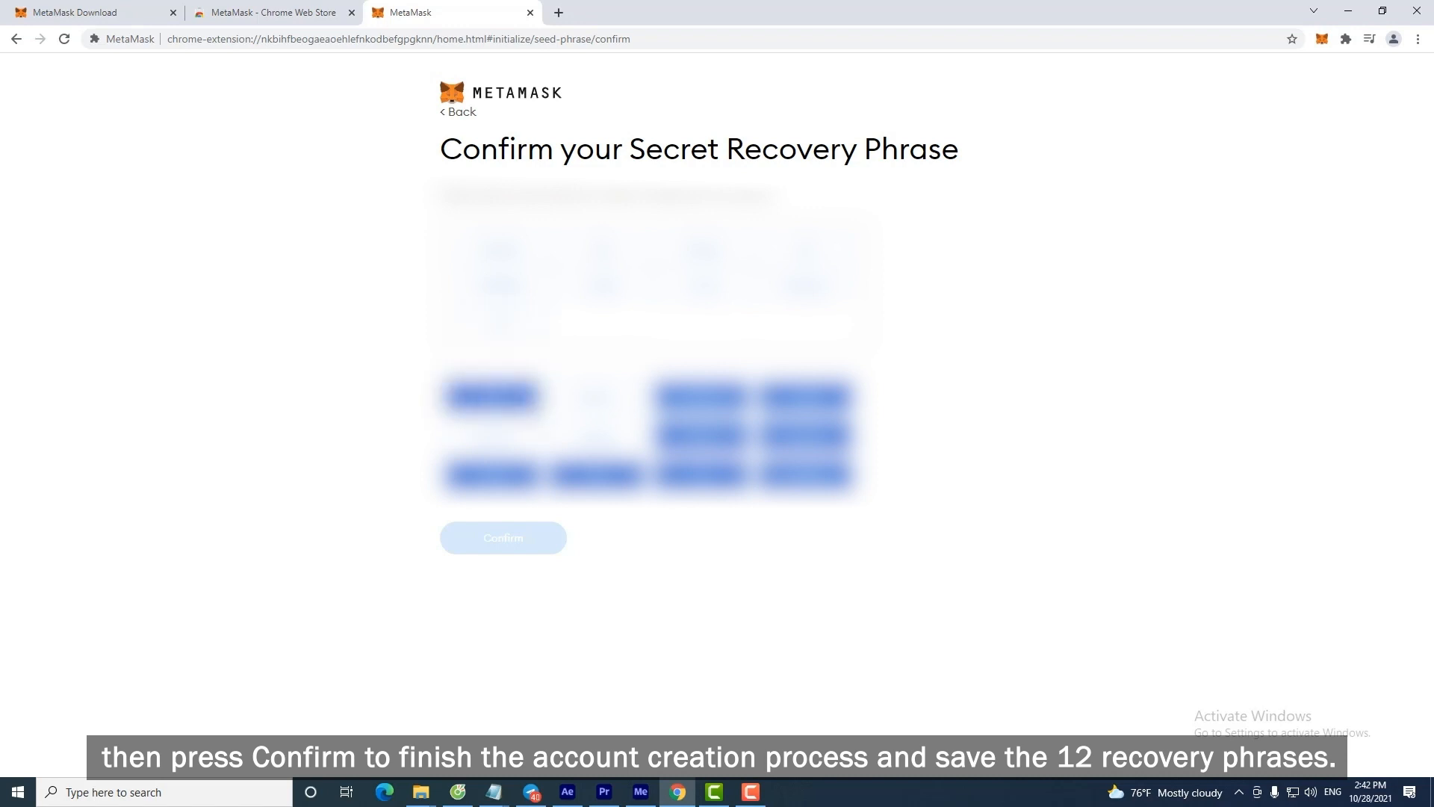
Confirm the recovery phrase, finish setup, and close the What's new notice on Account 1.
left_click(504, 538)
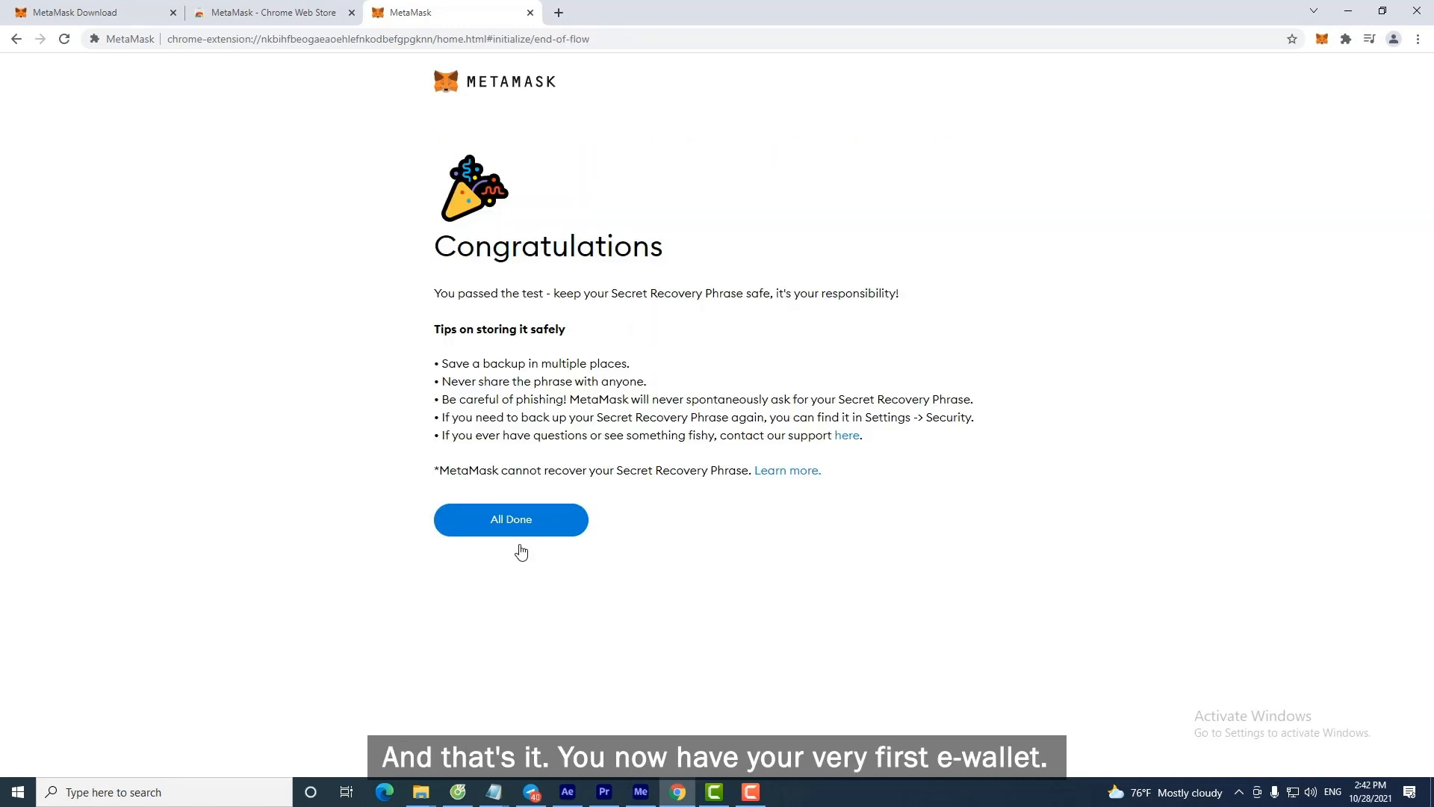
left_click(511, 519)
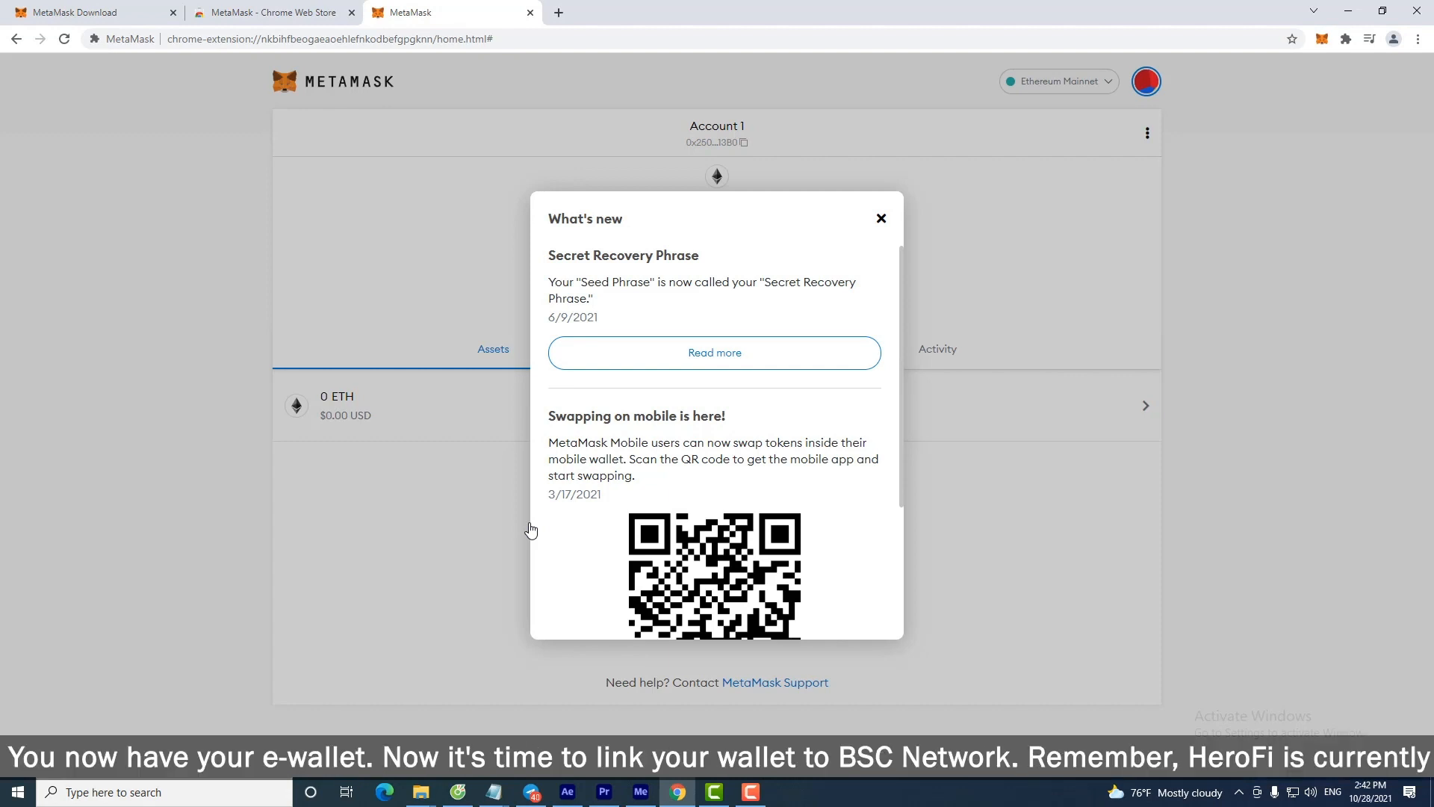
scroll("down", 3)
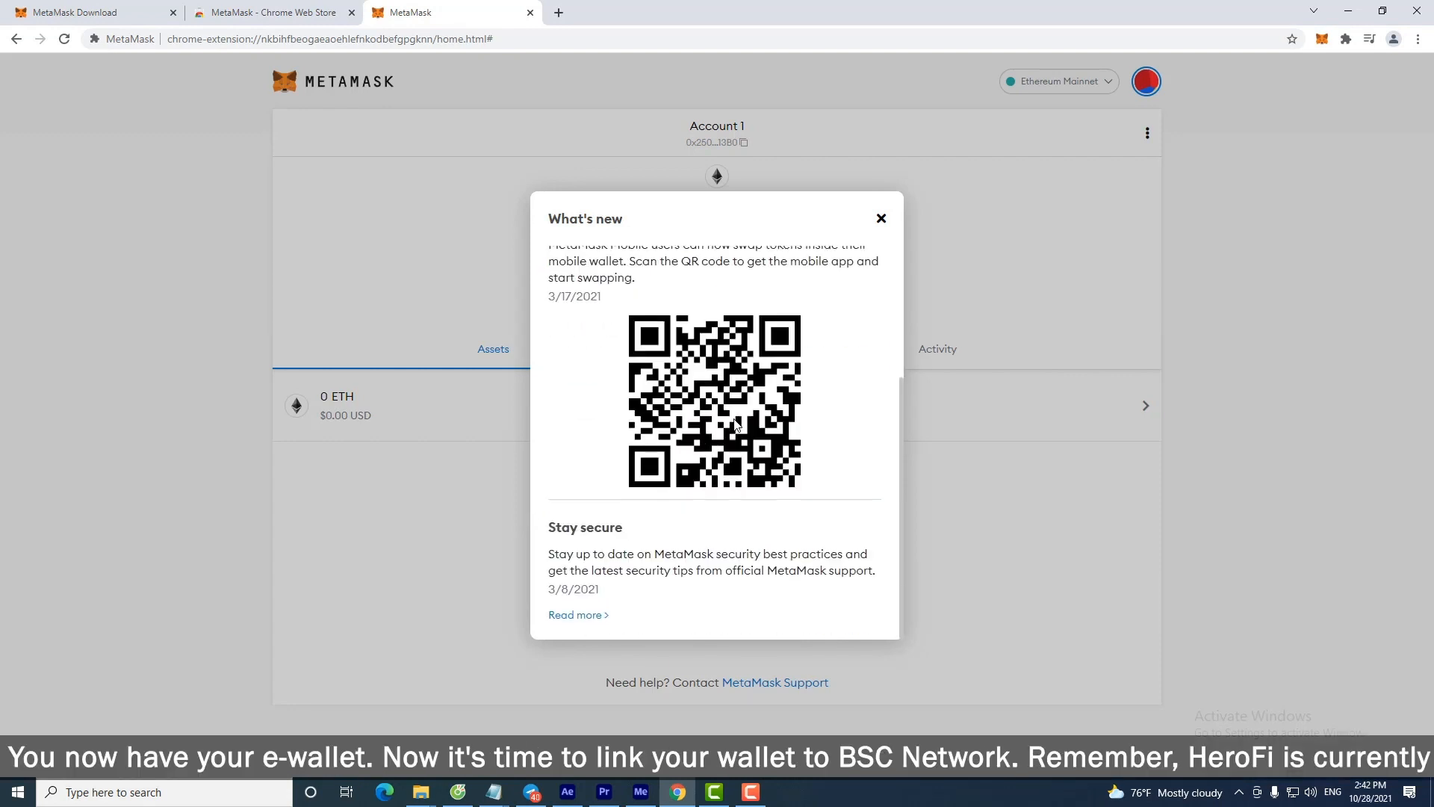
scroll("up", 3)
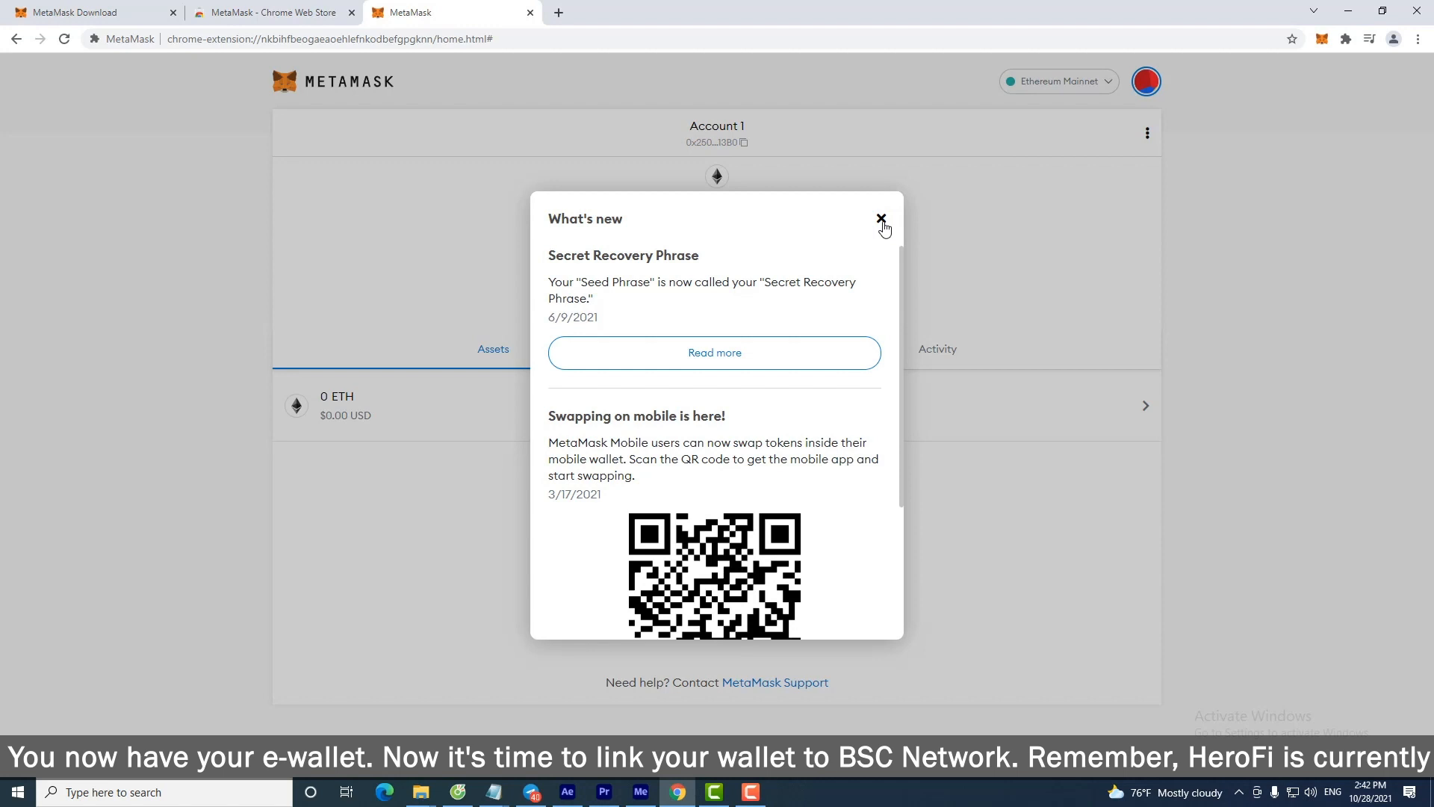
left_click(881, 224)
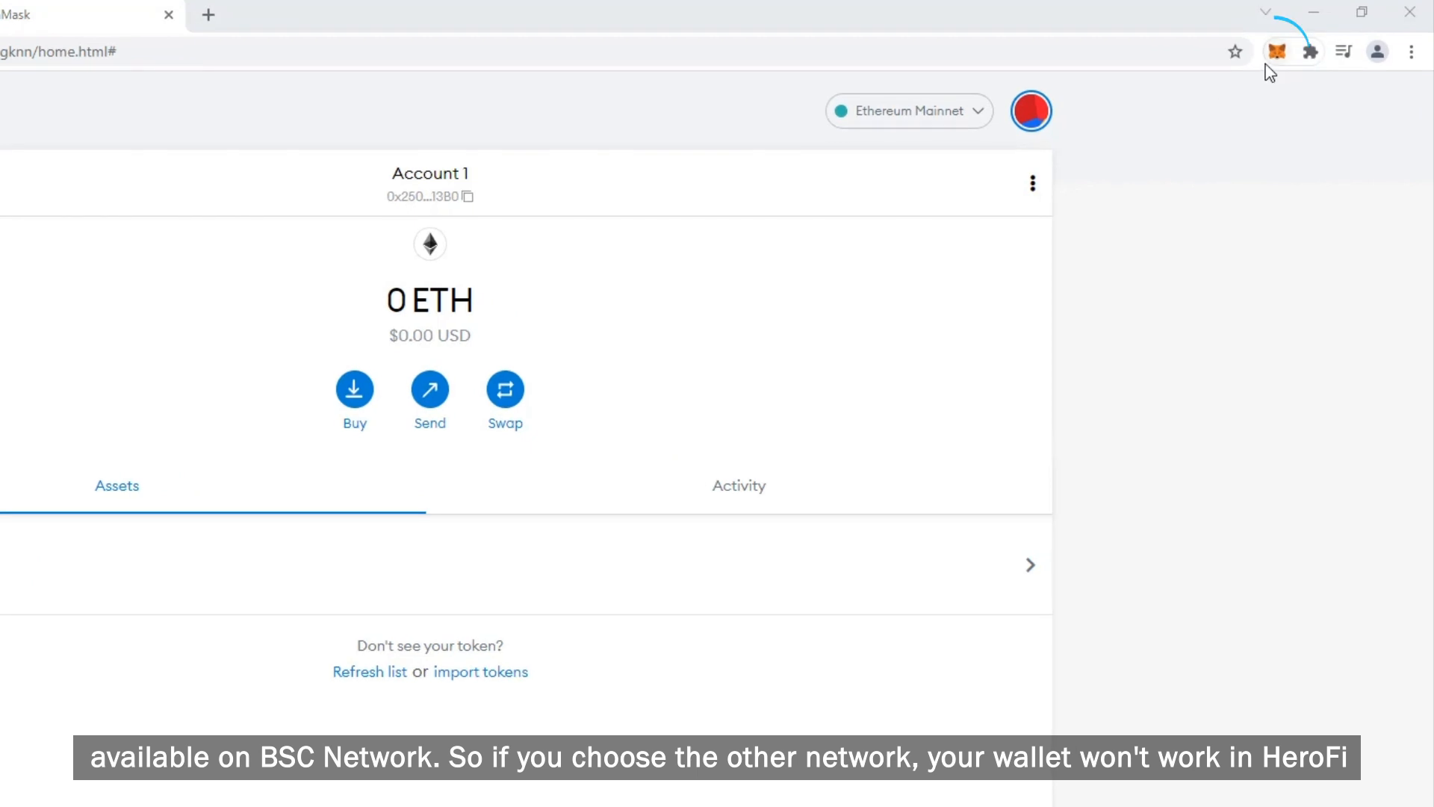
Reach the Networks page through the account menu's Settings.
left_click(1278, 51)
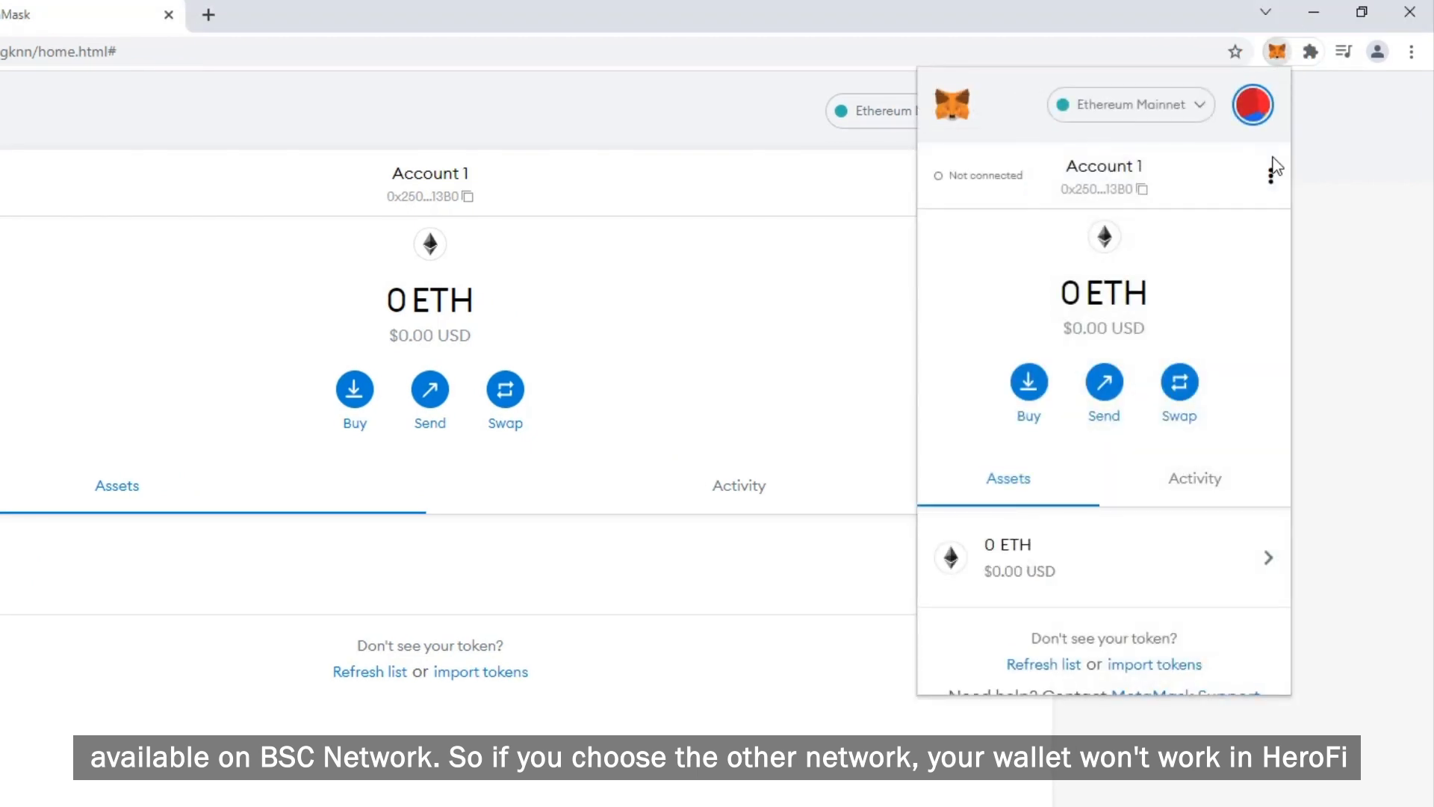
left_click(1252, 105)
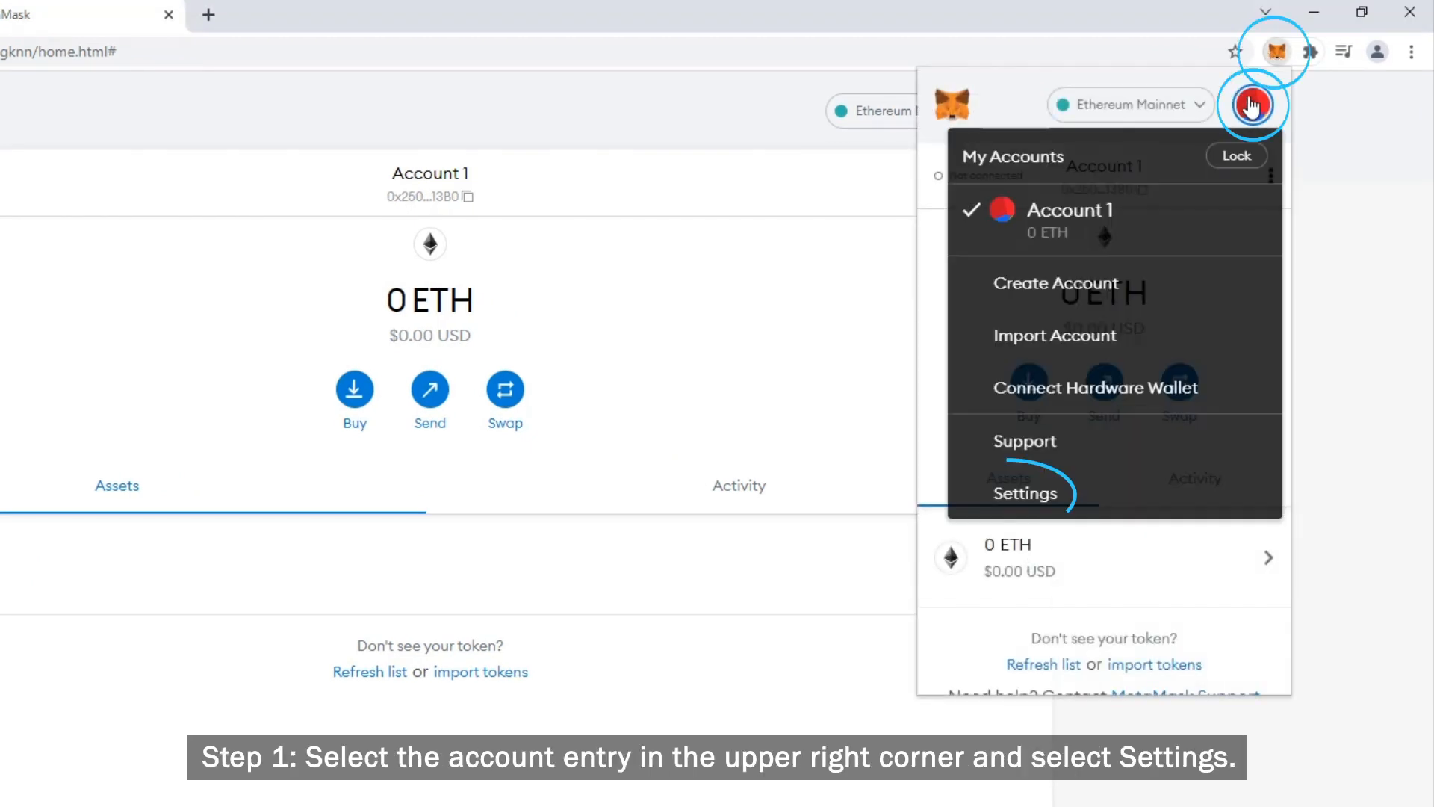
left_click(1025, 493)
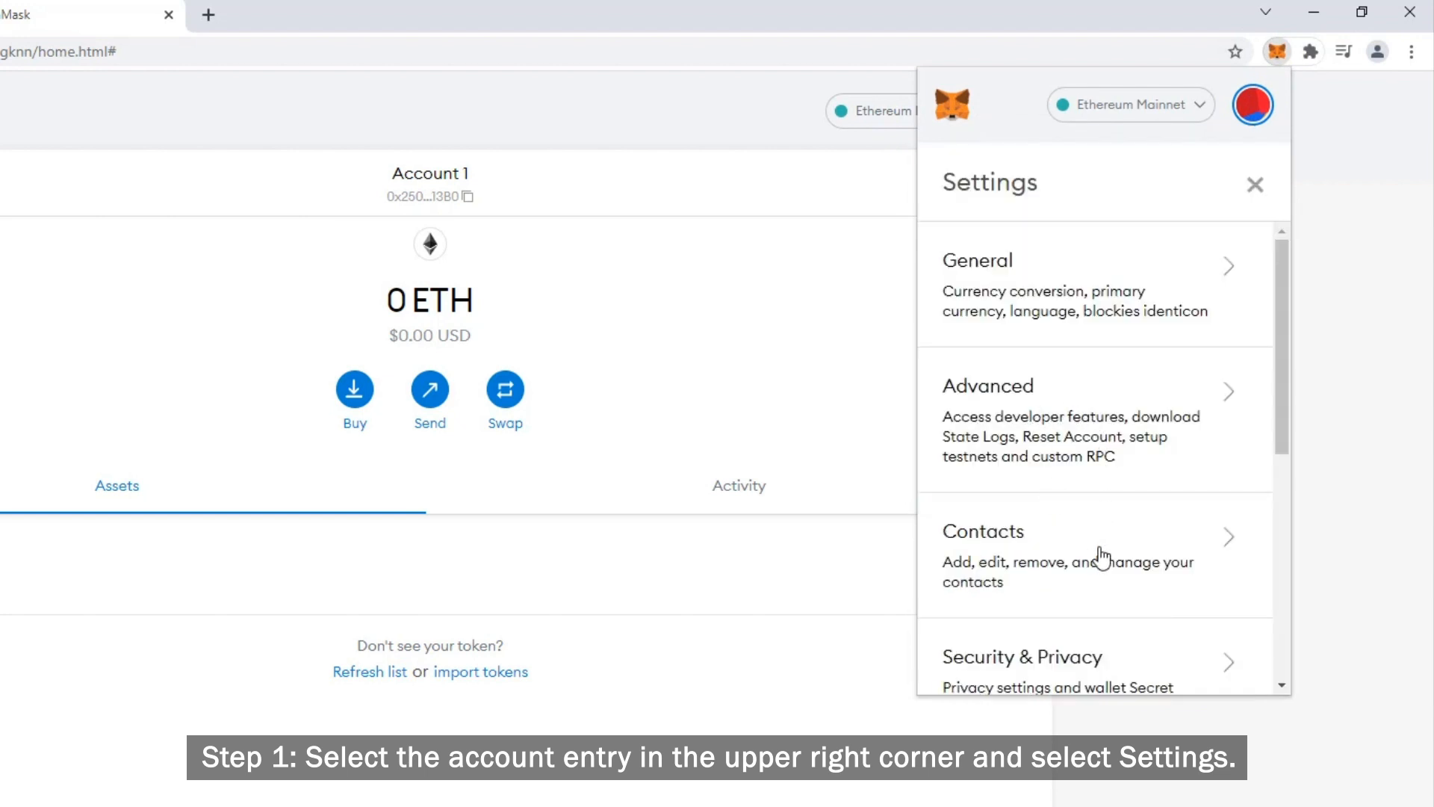
scroll("down", 3)
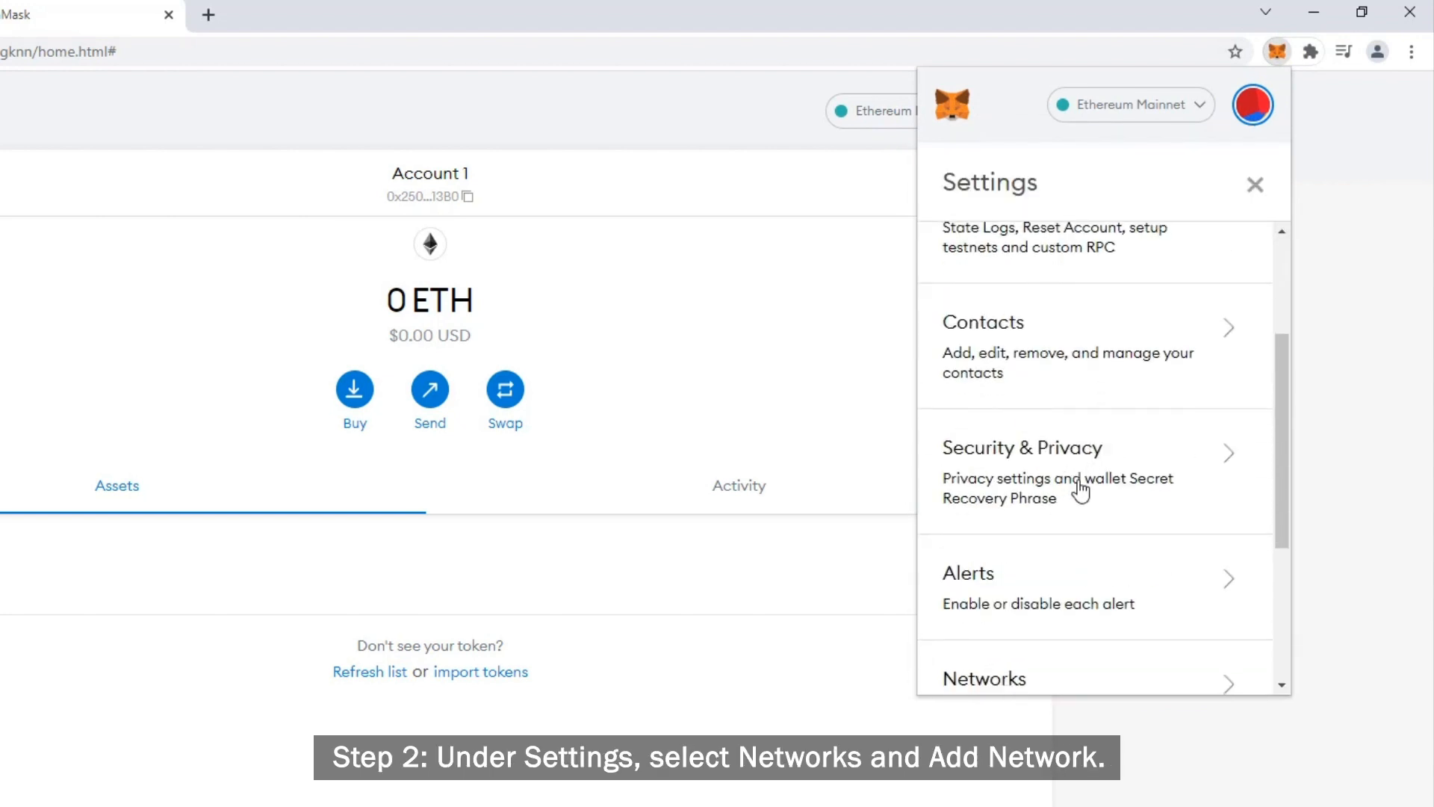
left_click(984, 679)
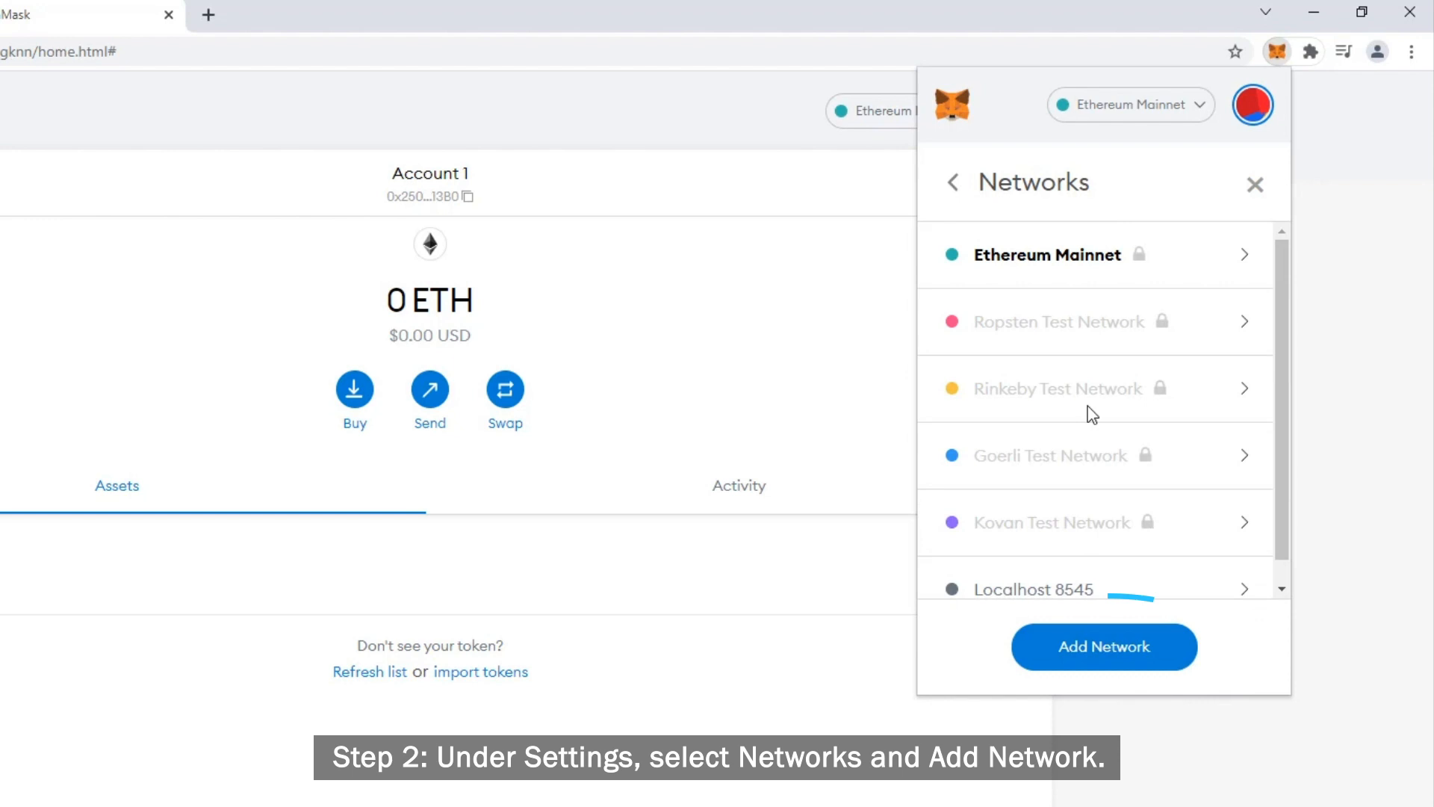
Save a new Binance Smart Chain network (chain ID 56, symbol BNB) and dismiss the swapping announcement.
left_click(1103, 647)
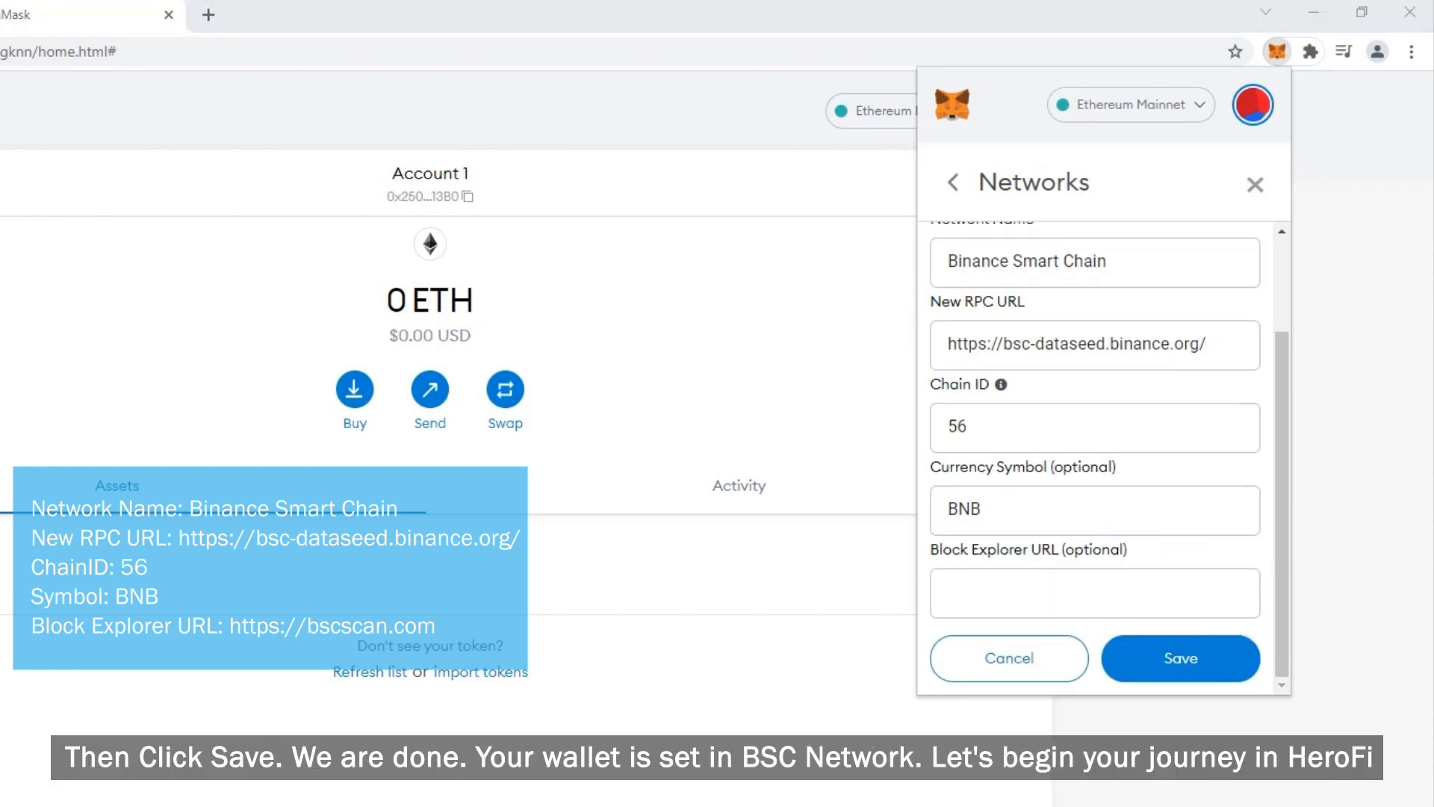
left_click(1180, 657)
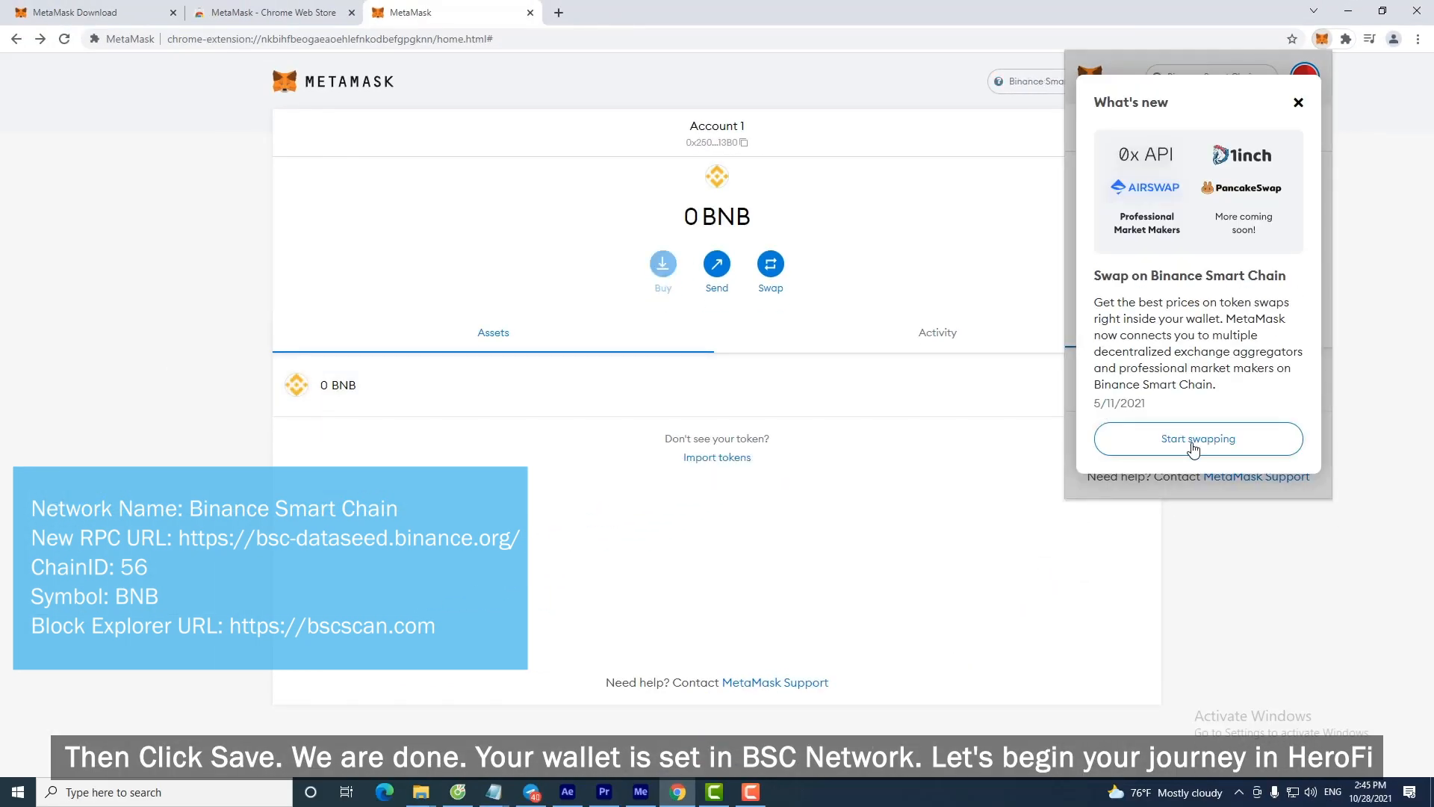
left_click(1297, 102)
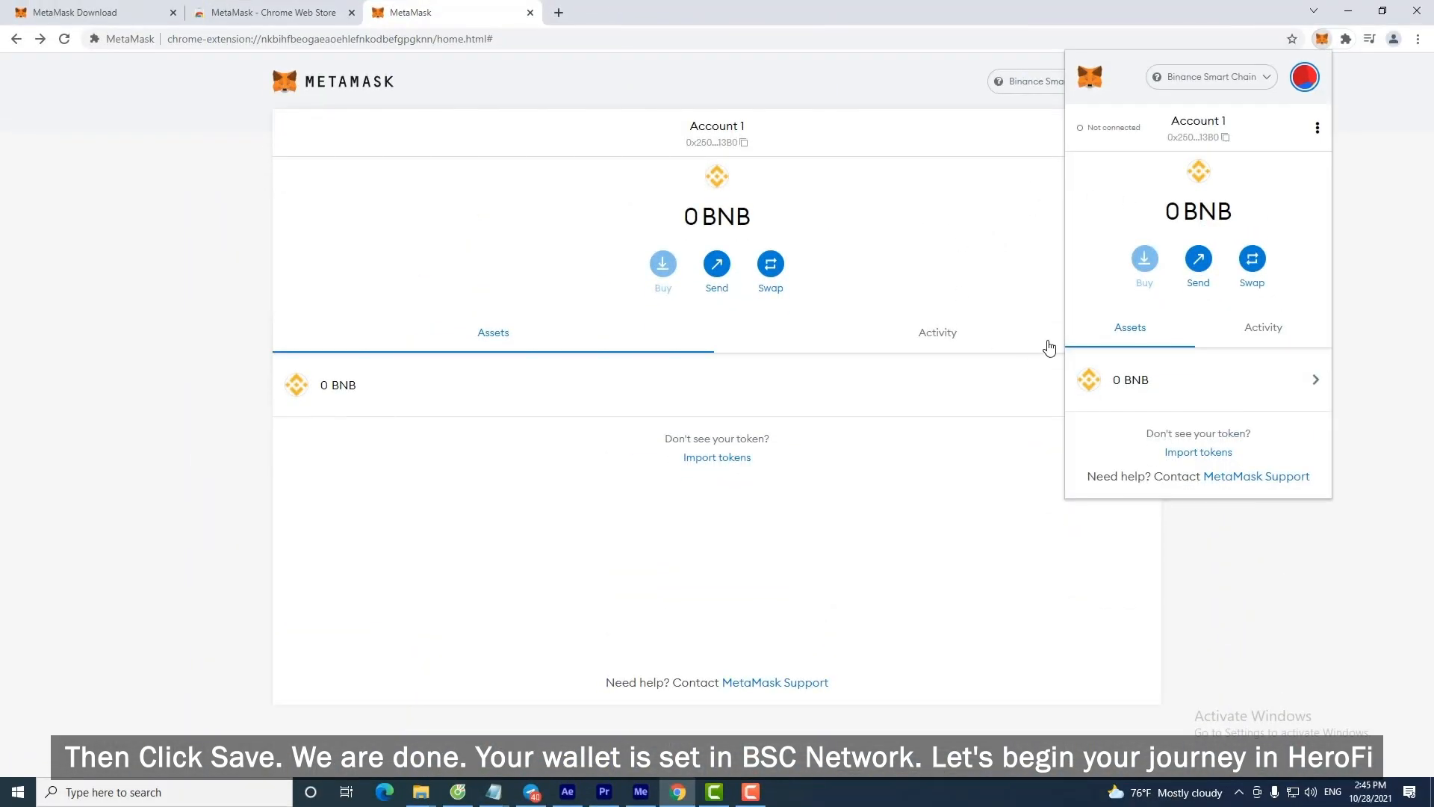